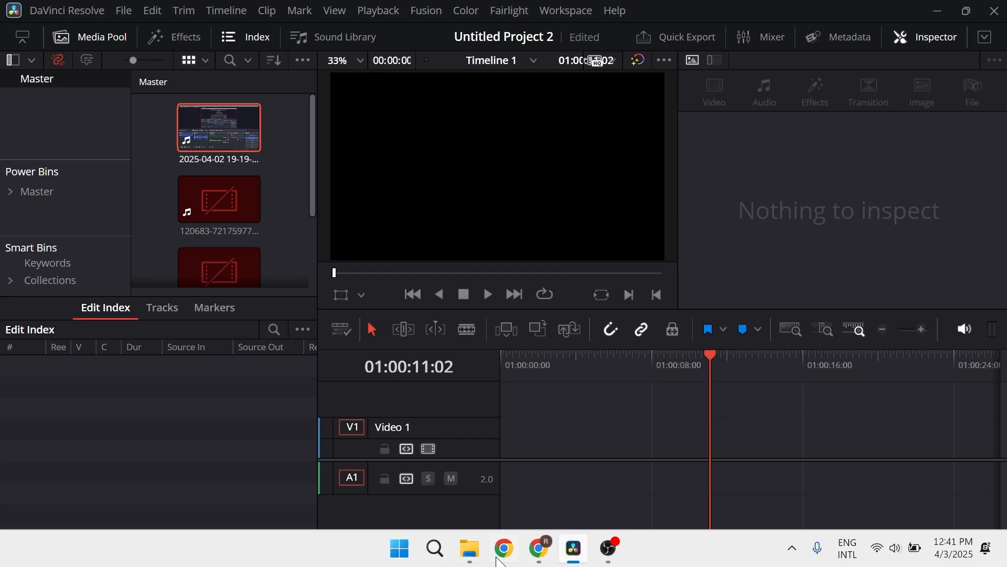
Import the sunset seagull clip onto the timeline and show its Inspector video transform settings.
{"action": "left_click", "coordinate": [468, 548]}
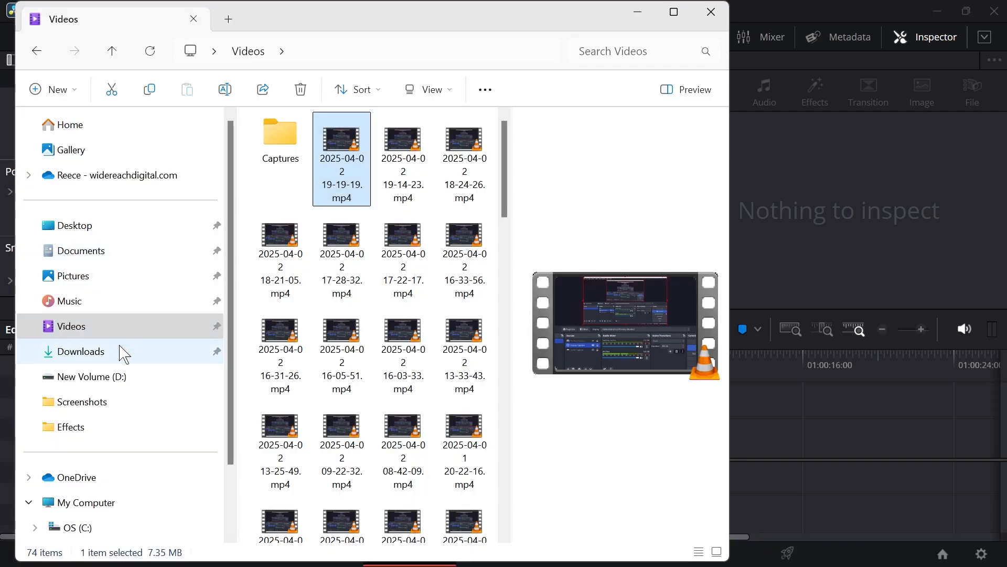
{"action": "left_click", "coordinate": [83, 351]}
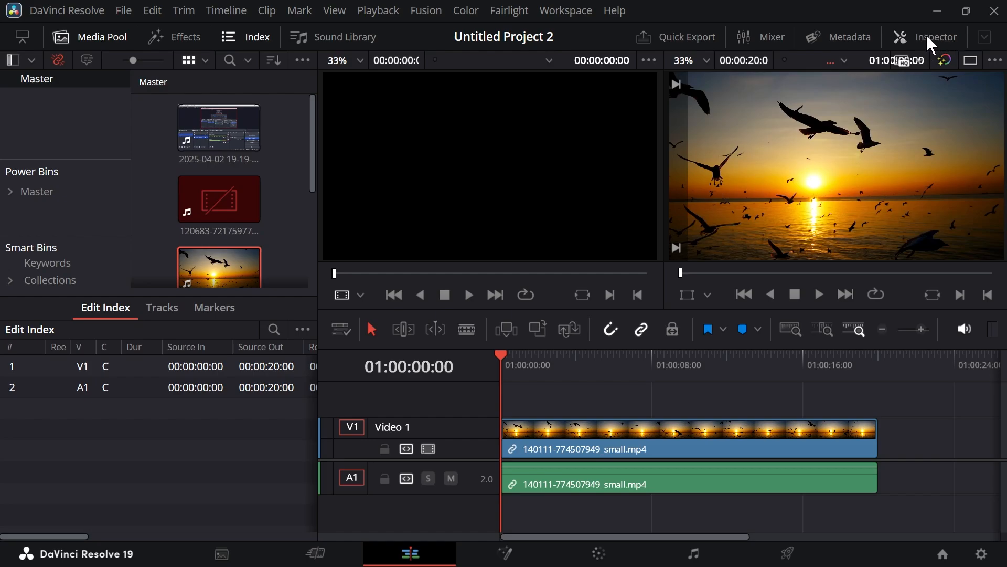
{"action": "left_click", "coordinate": [933, 37]}
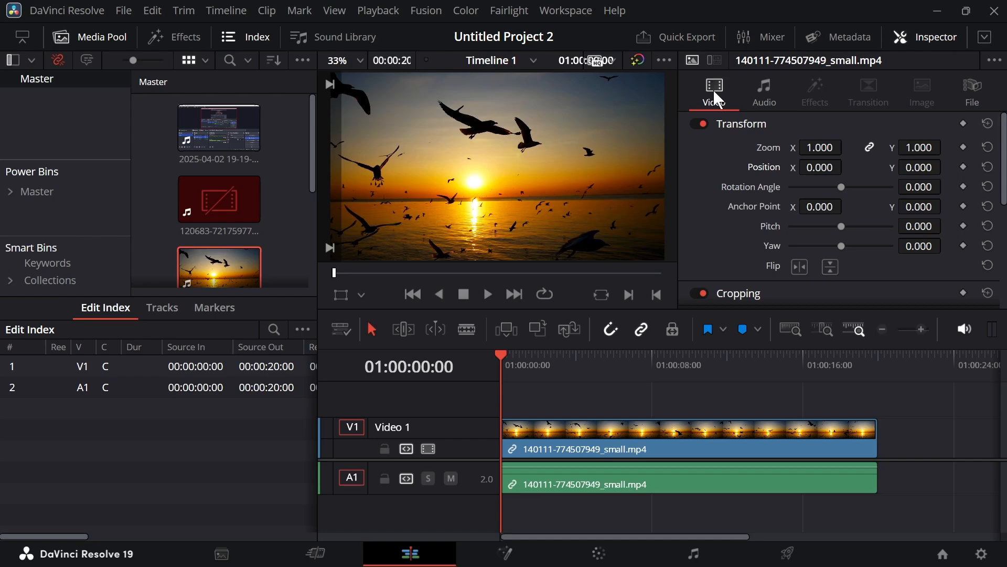
{"action": "mouse_move", "coordinate": [503, 358]}
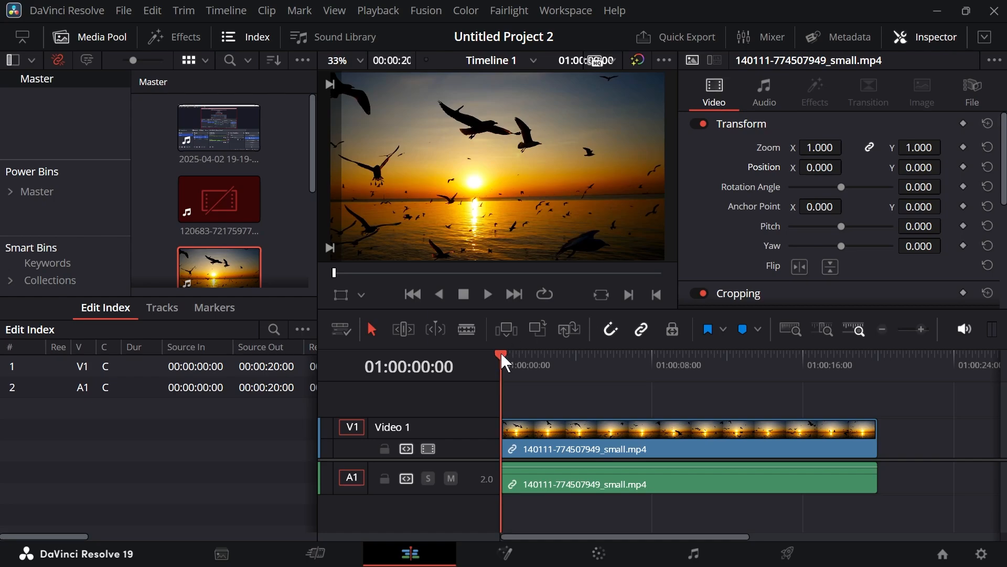
Place the playhead near 01:00:03:01 and keyframe Zoom and Position for the seagull clip.
{"action": "left_click", "coordinate": [530, 357]}
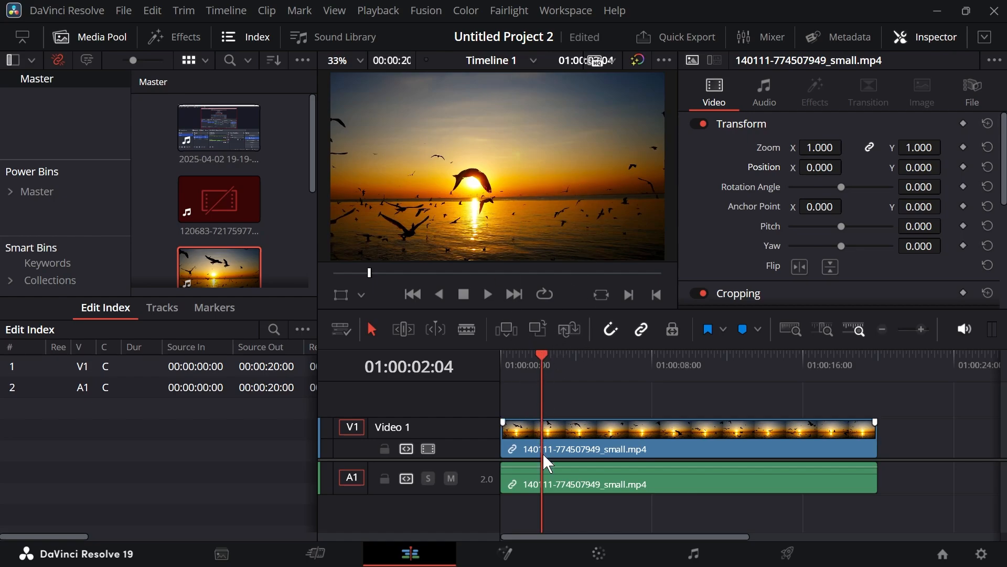
{"action": "mouse_move", "coordinate": [964, 154]}
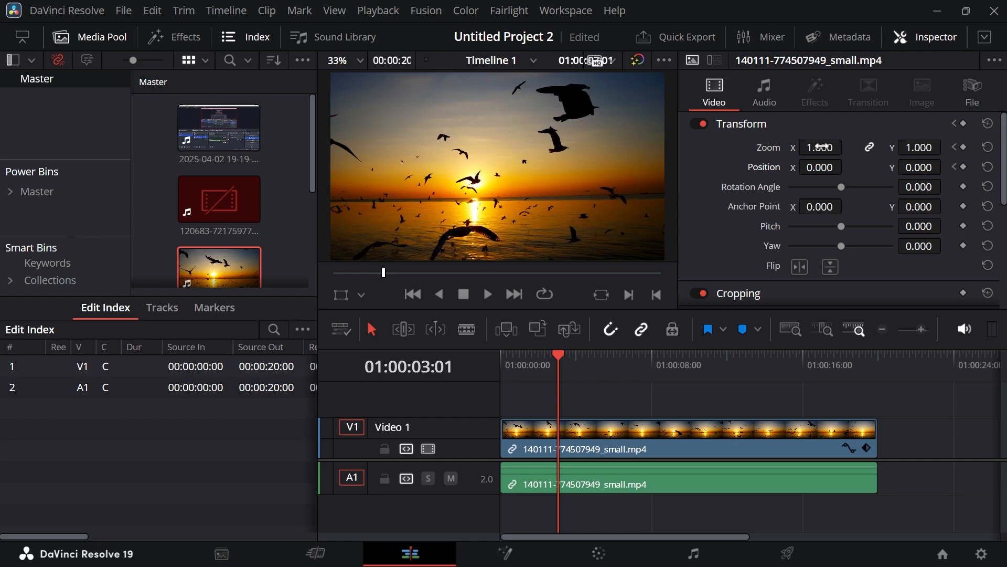
{"action": "left_click", "coordinate": [821, 147]}
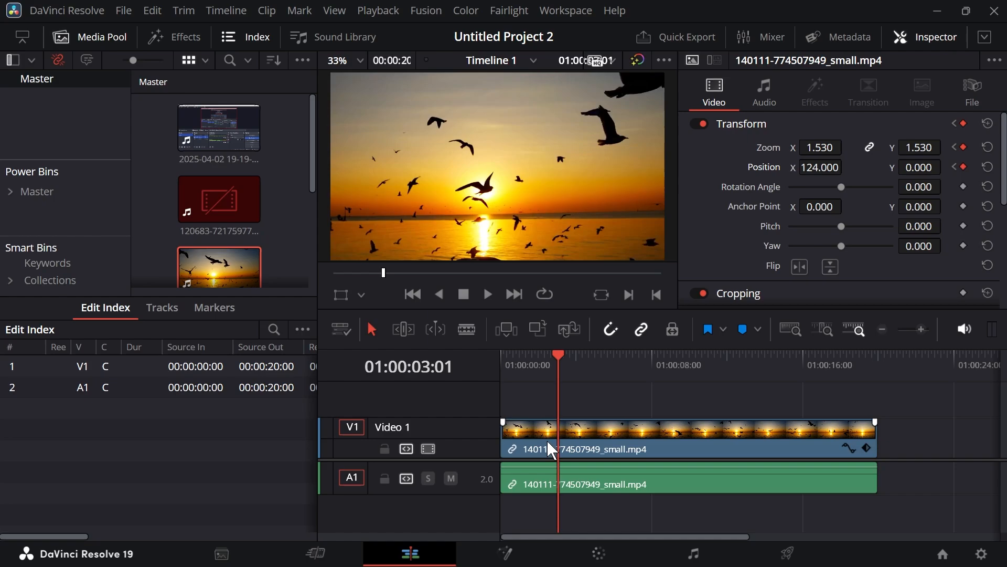
{"action": "mouse_move", "coordinate": [564, 397]}
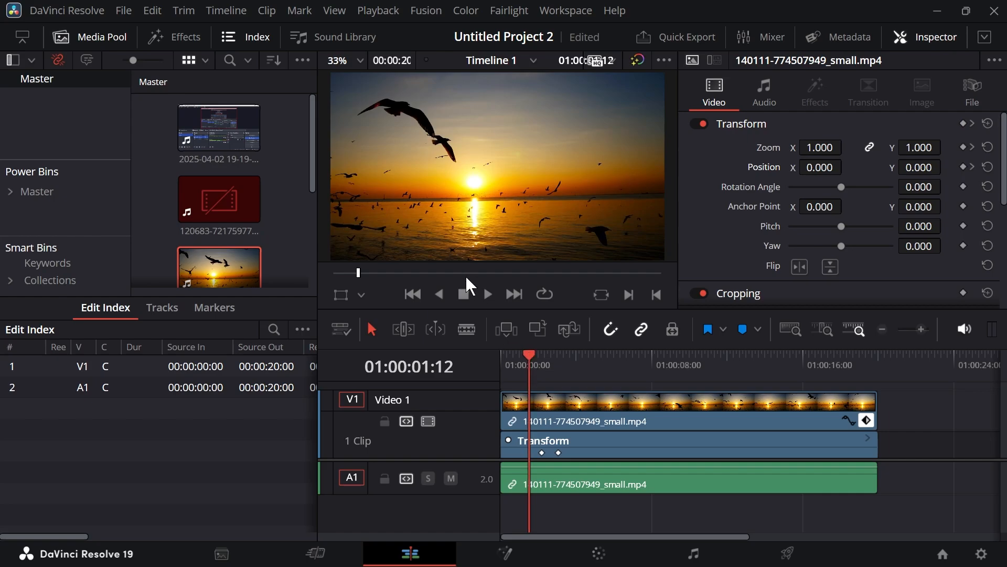
With Zoom at 1.530 and Position X at 124.000 keyframed, move the playhead further into the clip.
{"action": "left_click", "coordinate": [487, 294]}
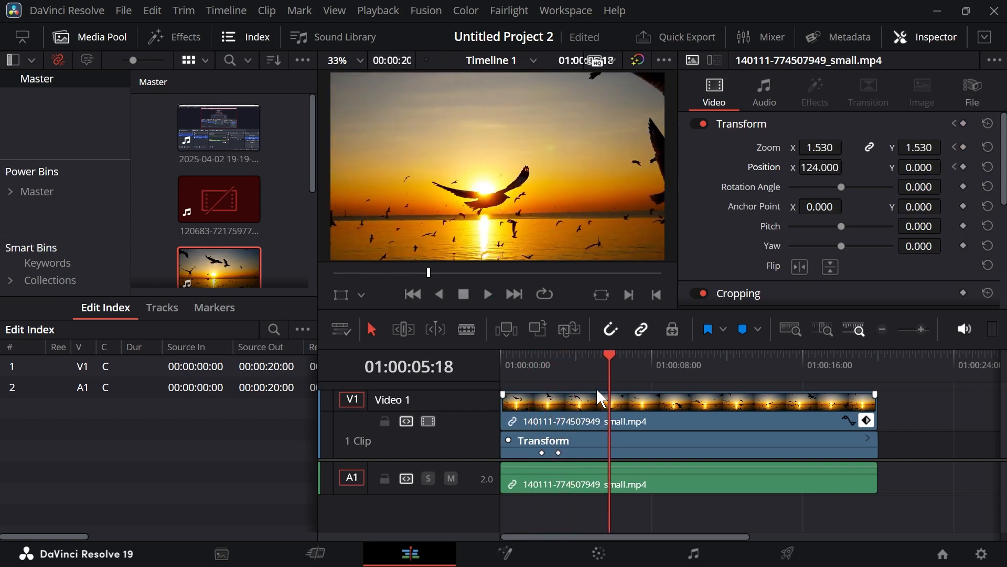
Add a third keyframe easing the clip back to zoom 1.275 and position 41.28.
{"action": "left_click", "coordinate": [558, 355]}
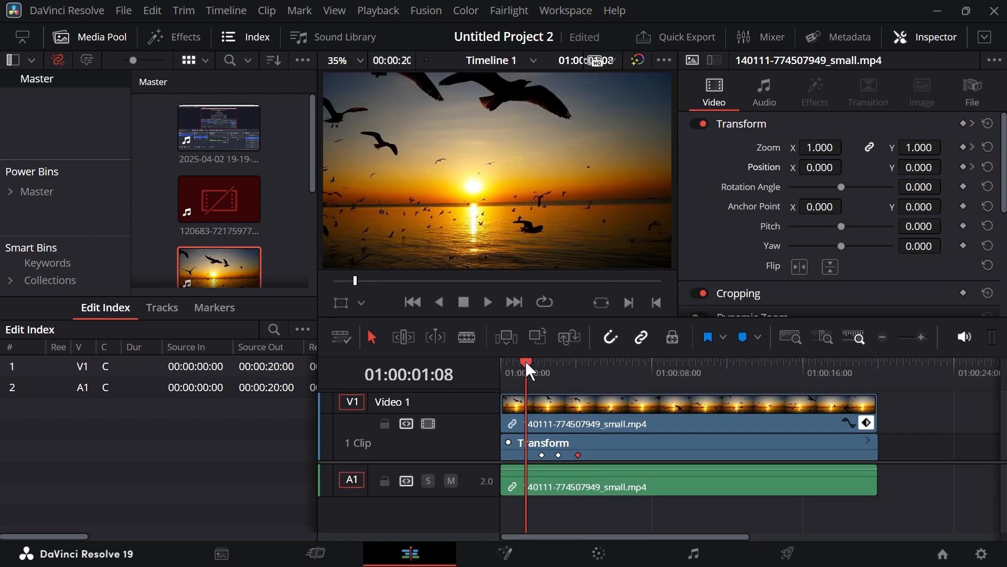
{"action": "left_click", "coordinate": [486, 302]}
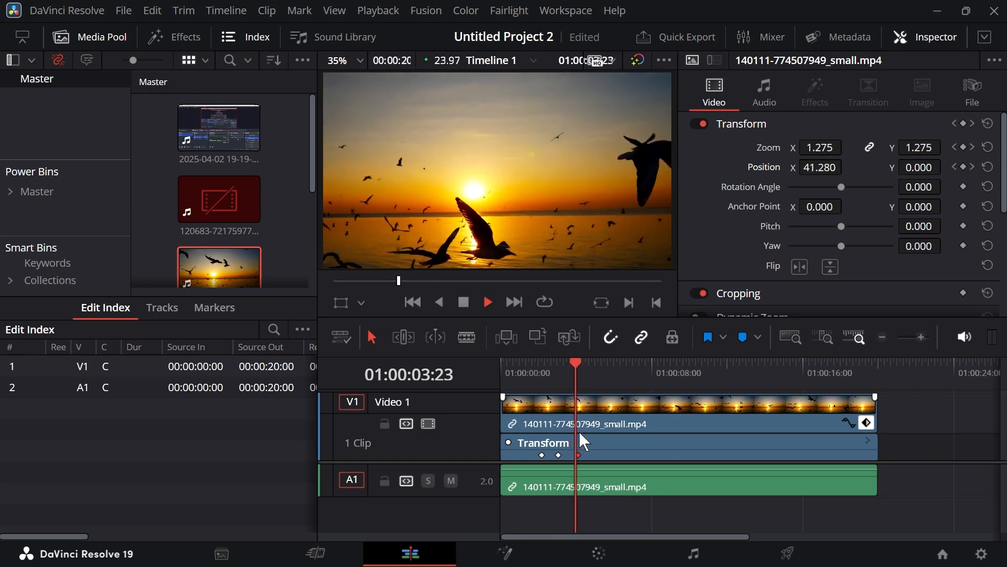
Play the timeline from near the start to preview the zoom-in and zoom-out animation.
{"action": "left_click", "coordinate": [487, 303]}
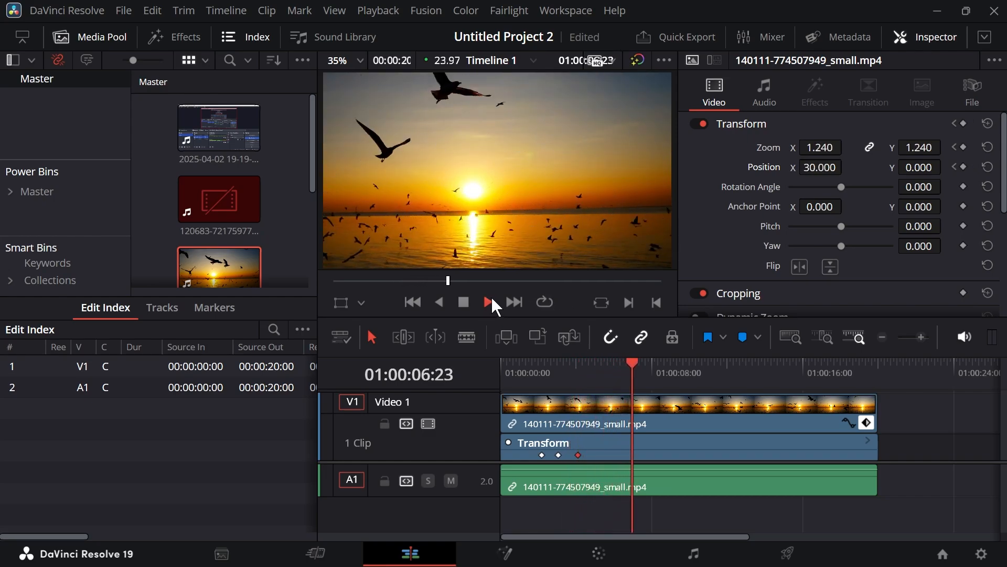